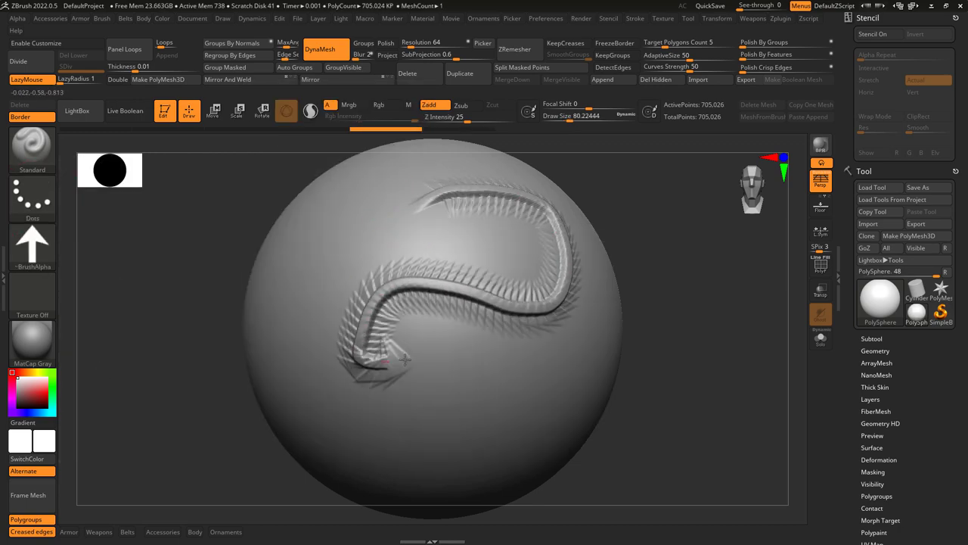
Undo the spiky curve-stroke alpha so the PolySphere is smooth again
{"action": "left_click_drag", "start_coordinate": [363, 363], "coordinate": [537, 295]}
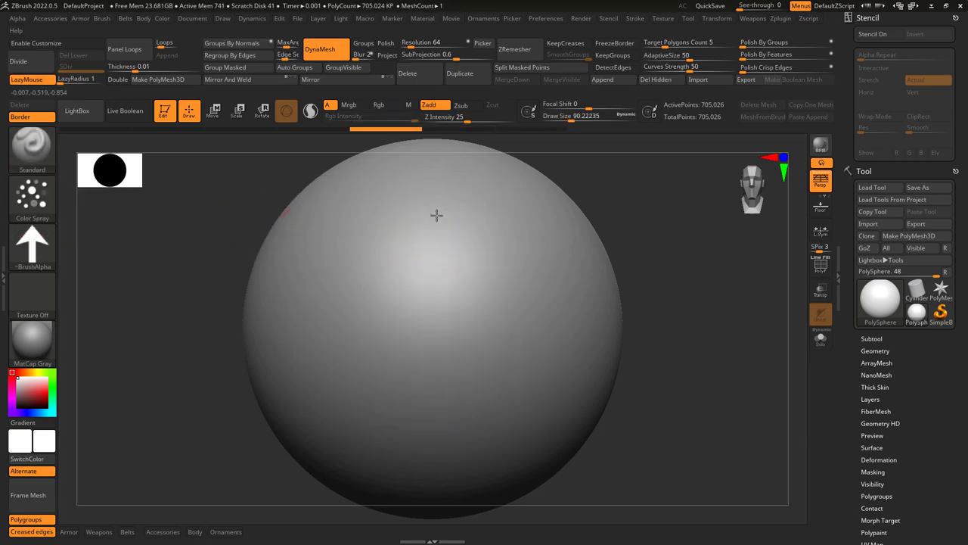
{"action": "left_click_drag", "start_coordinate": [423, 220], "coordinate": [514, 371]}
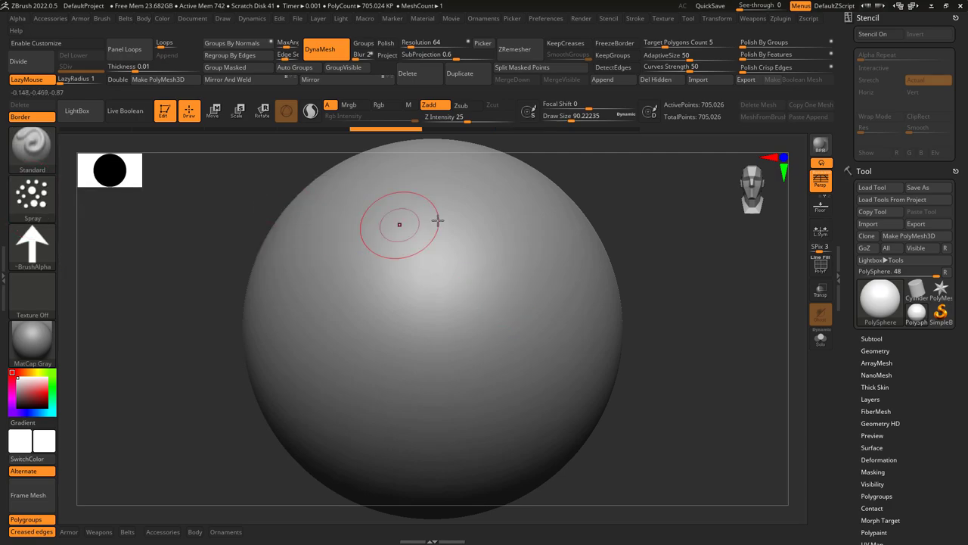
{"action": "left_click_drag", "start_coordinate": [399, 225], "coordinate": [457, 382]}
{"action": "type", "text": "-40"}
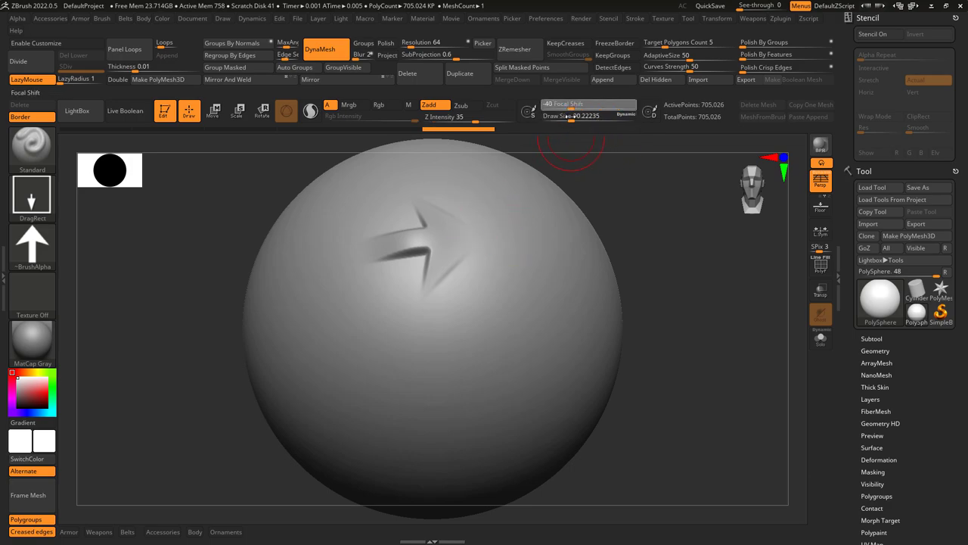
Soften the alpha falloff, load the ornament alpha, and drag it across the sphere
{"action": "left_click", "coordinate": [442, 359]}
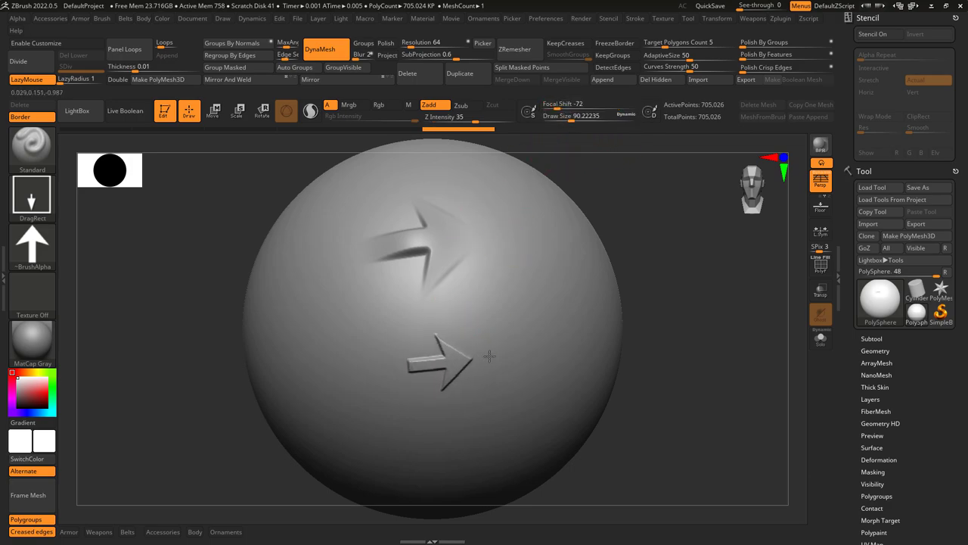
{"action": "left_click", "coordinate": [310, 535]}
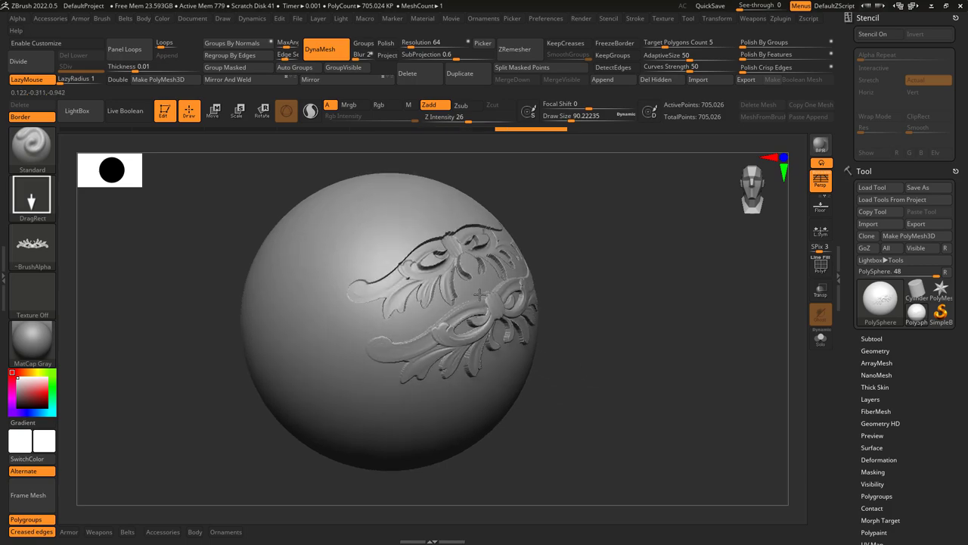
{"action": "left_click_drag", "start_coordinate": [480, 295], "coordinate": [571, 303]}
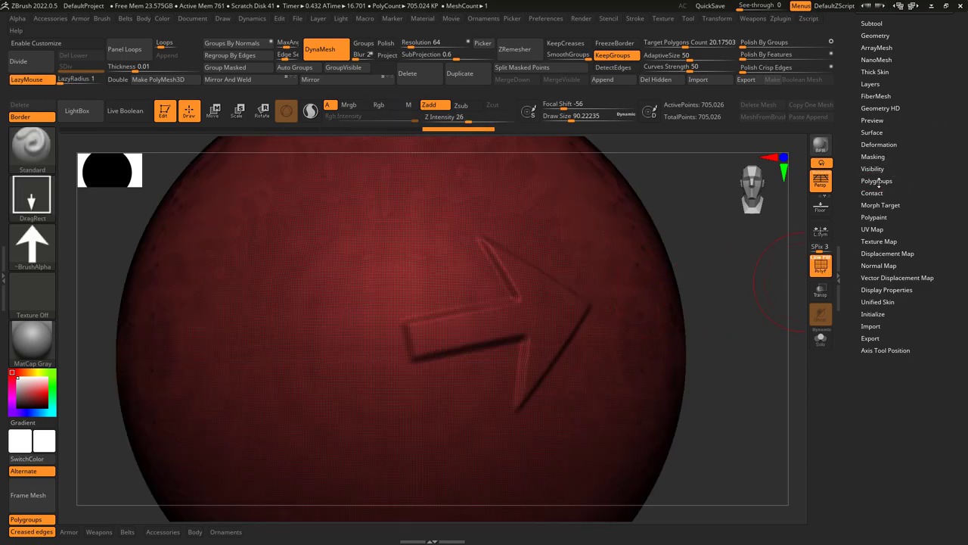
Expand Polygroups and Masking in the Tool palette to show Mask Changed Points
{"action": "left_click", "coordinate": [876, 181]}
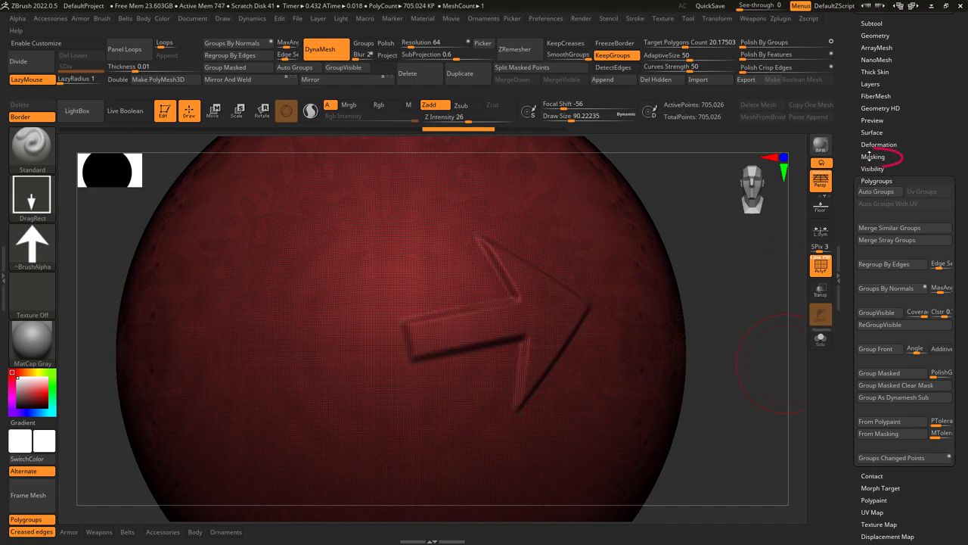
{"action": "left_click", "coordinate": [873, 157]}
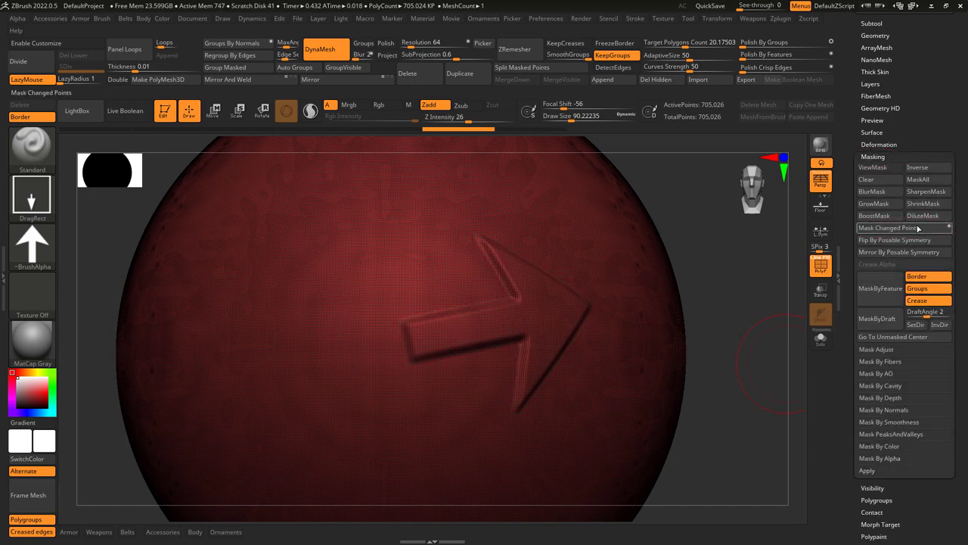
{"action": "left_click", "coordinate": [878, 167]}
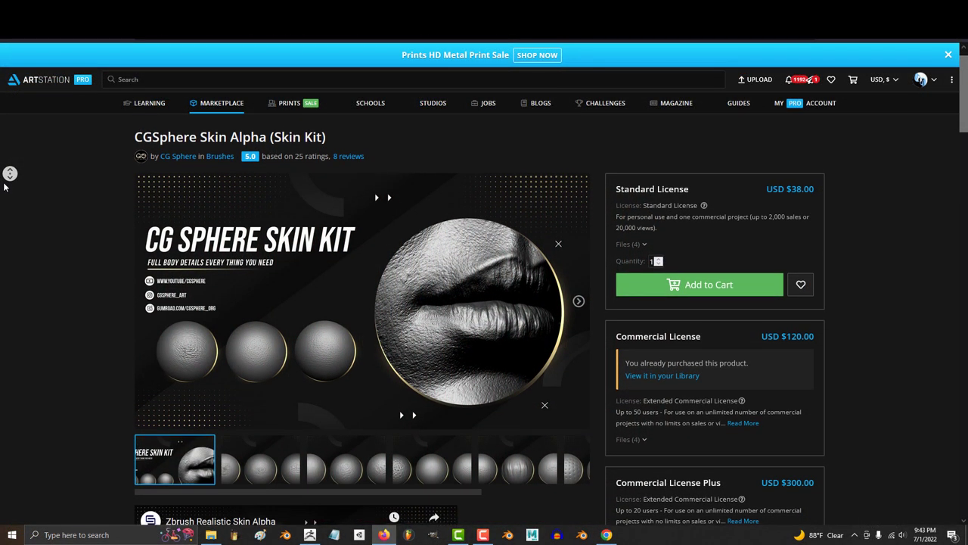
Browse the CGSphere Skin Alpha kit, then spray pore detail beside the nose
{"action": "scroll", "scroll_direction": "down", "scroll_amount": 3}
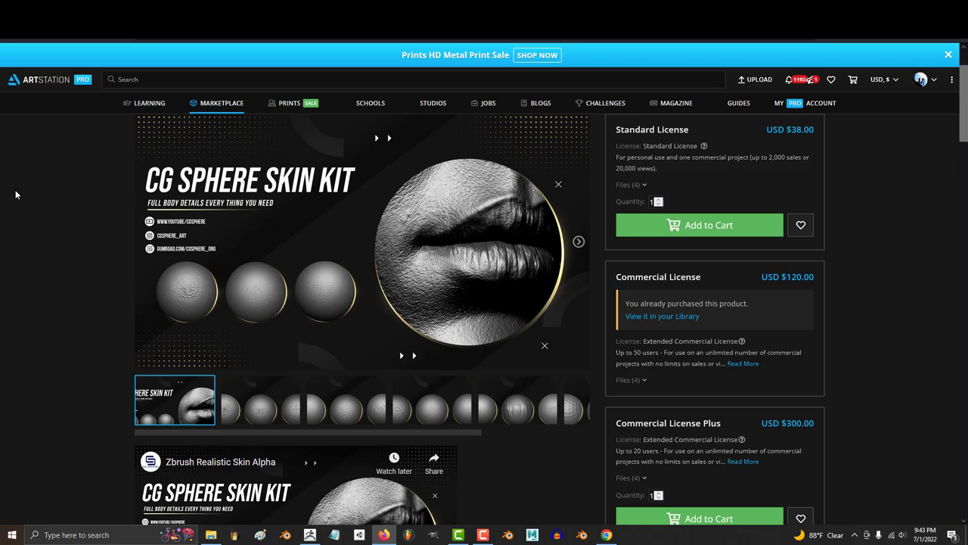
{"action": "left_click", "coordinate": [432, 400]}
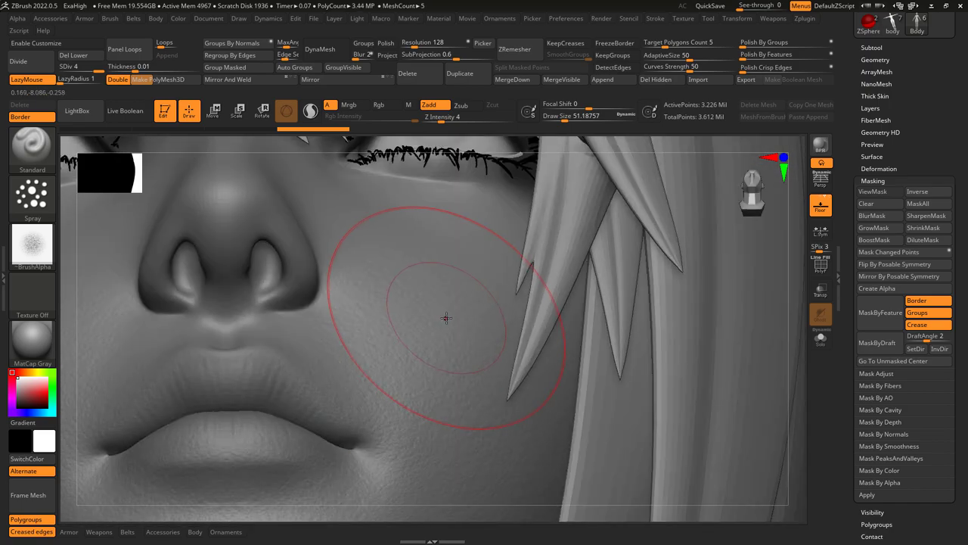
{"action": "left_click_drag", "start_coordinate": [446, 318], "coordinate": [397, 318]}
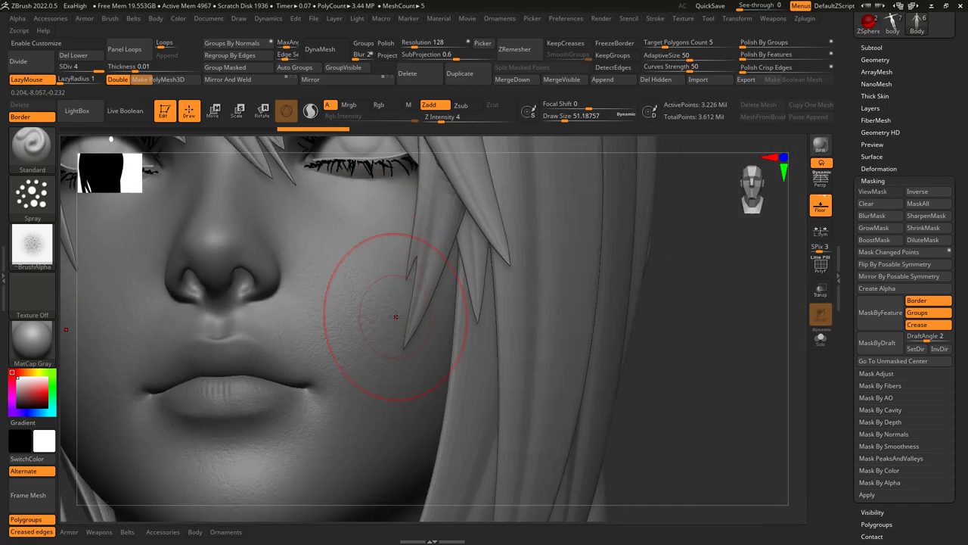